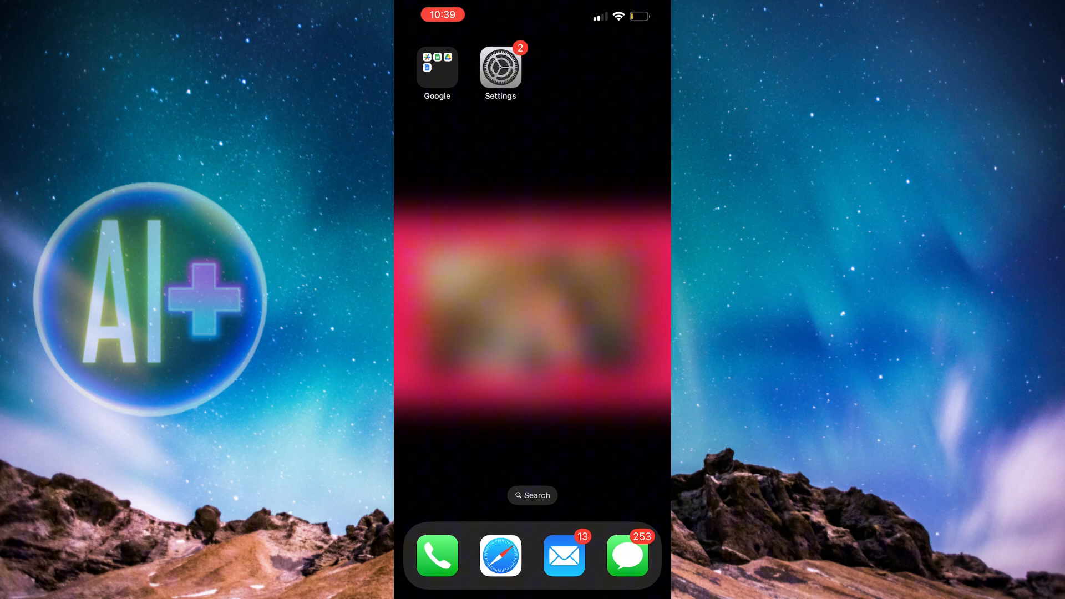
# Open the Settings app to reach the General page with About and Software Update
pyautogui.click(500, 68)
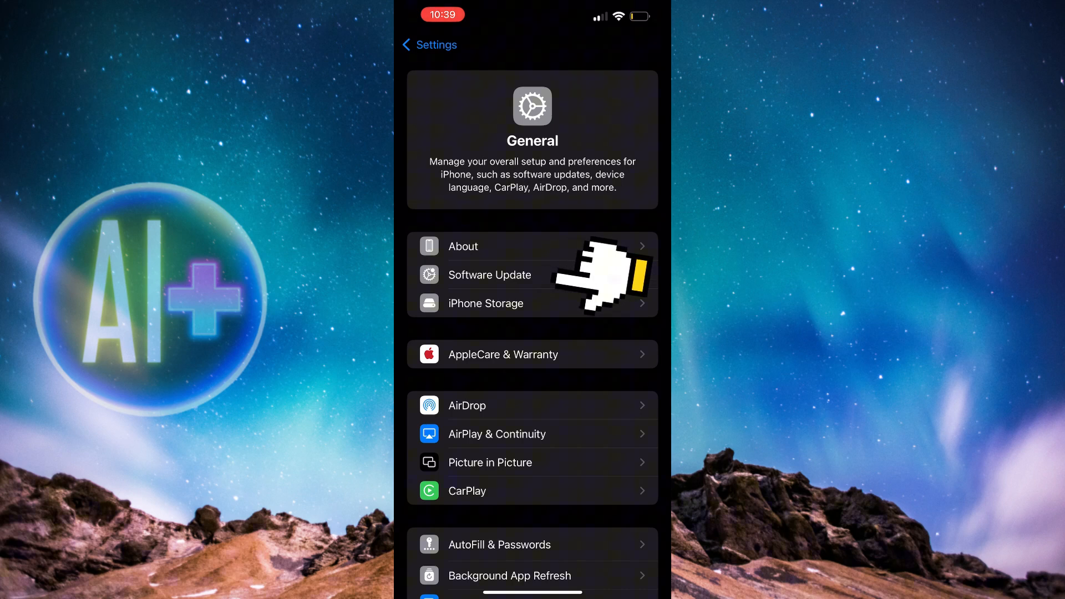
# View the Software Update page offering iOS 18.2.1 (289.2 MB)
pyautogui.click(489, 275)
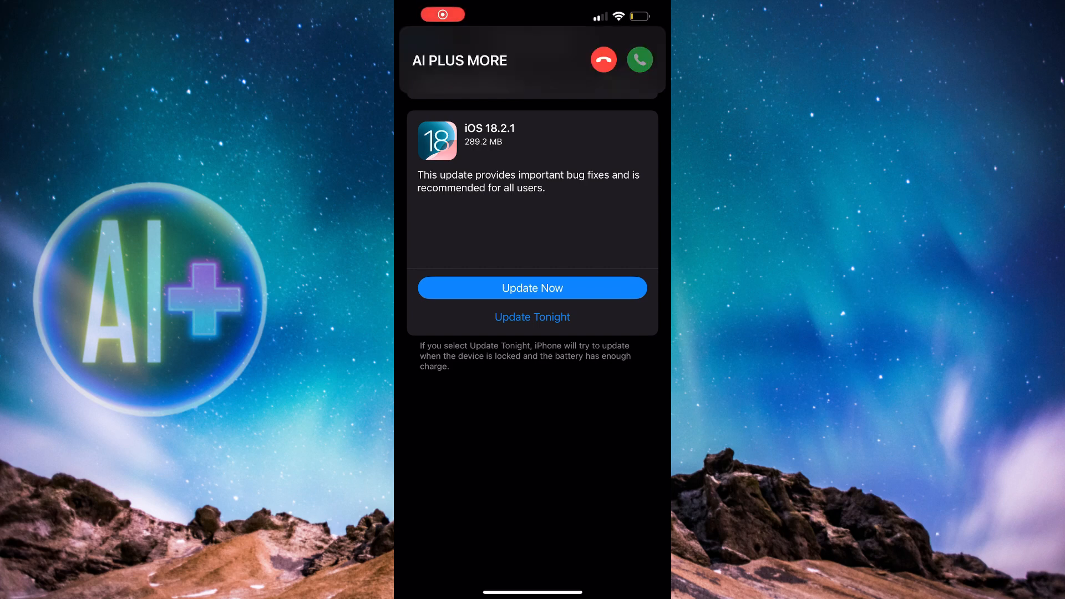
# Answer the call from AI PLUS MORE and put it on speaker
pyautogui.click(639, 59)
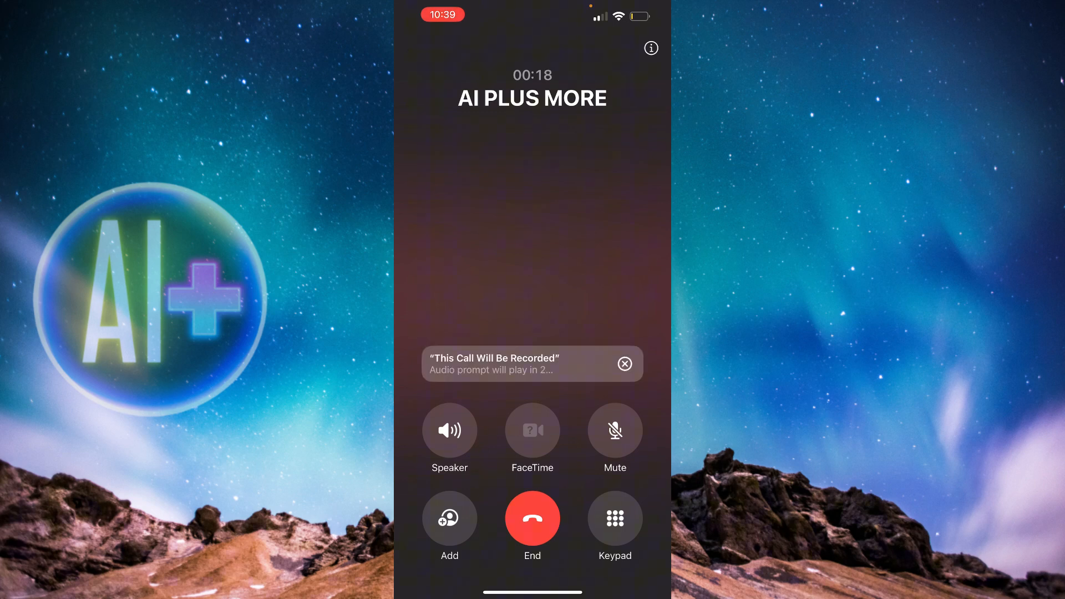
pyautogui.click(450, 430)
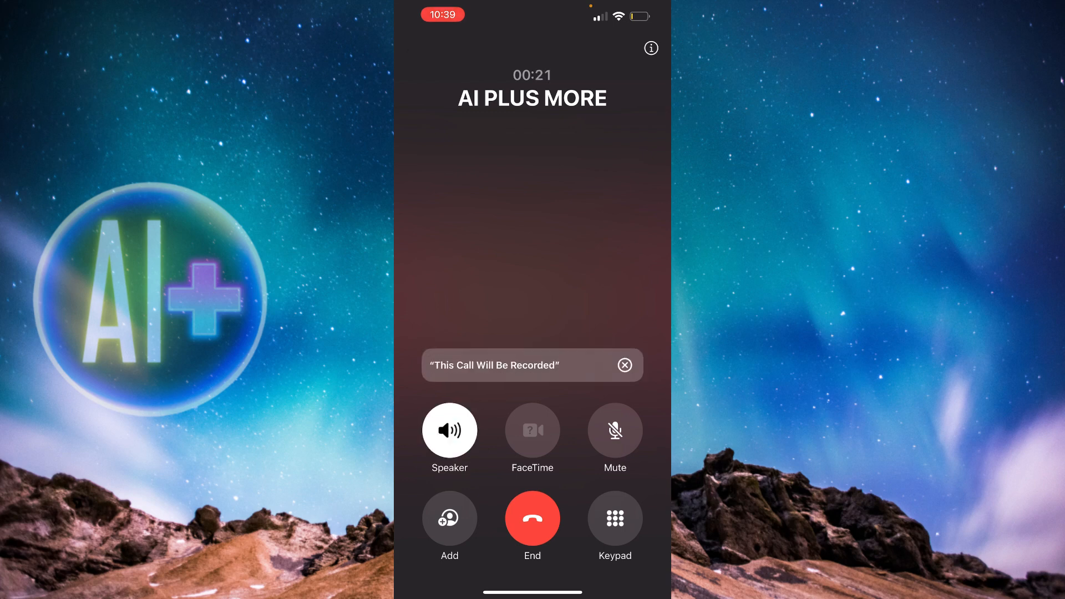